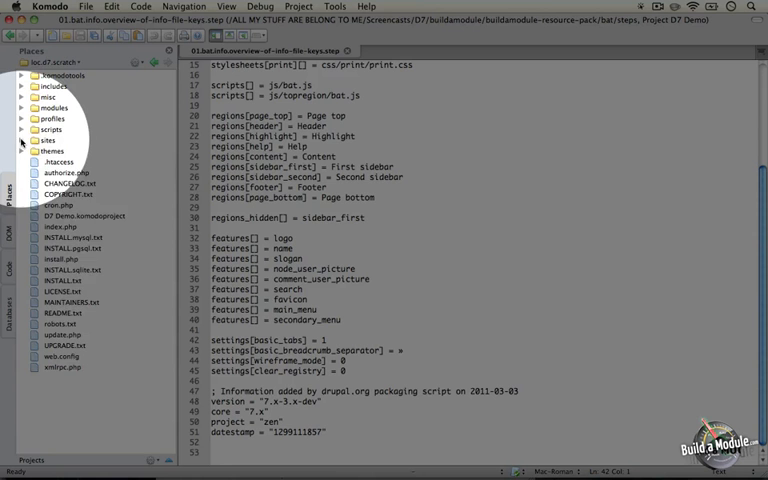
Step: Expand the sites and all folders to reveal the modules and themes folders
click(22, 140)
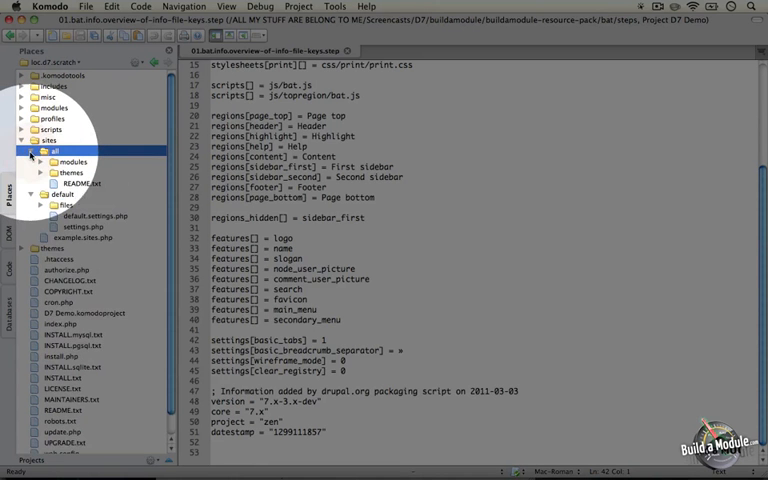
click(72, 172)
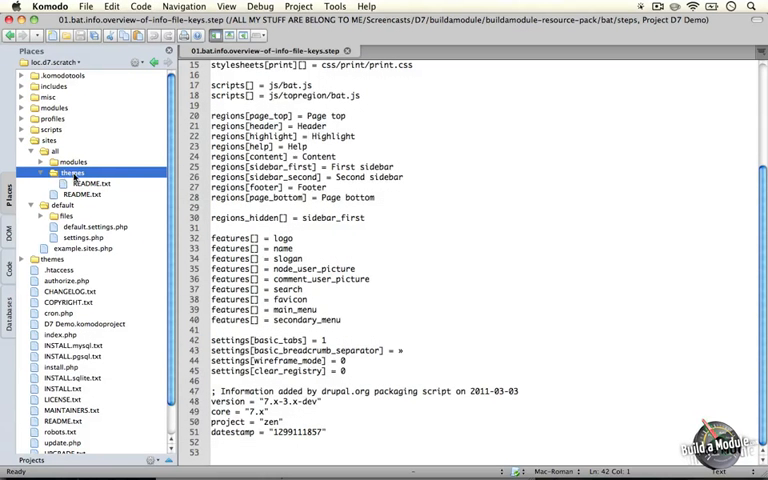
Step: Create a new folder named 'bat' inside sites/all/themes, correcting the mistyped 'bam'
right_click(72, 172)
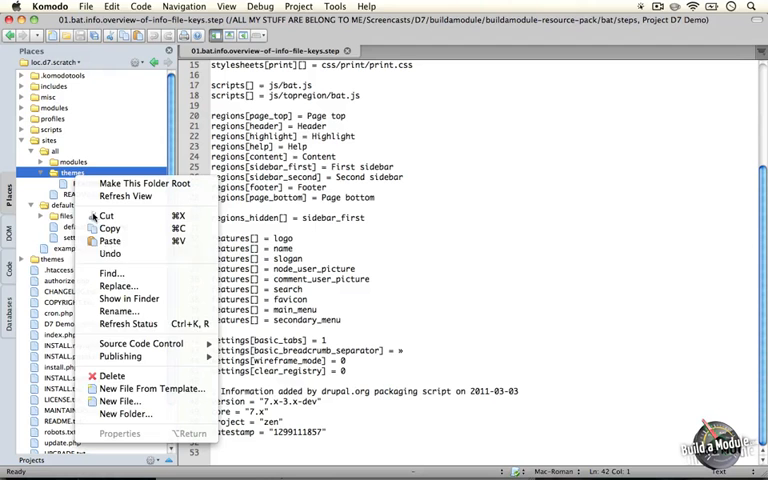
mouse_move(124, 414)
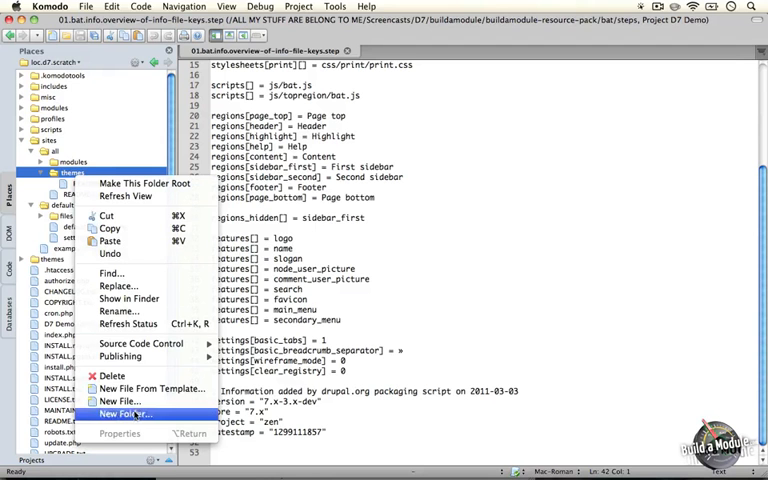
click(124, 412)
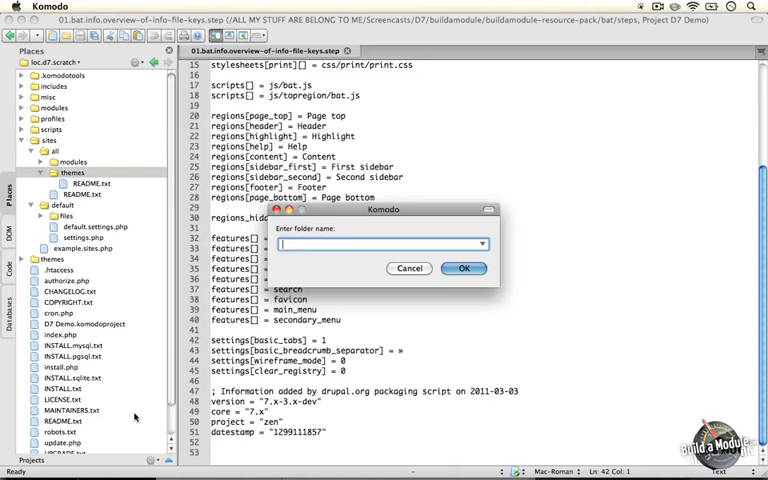
text(bam)
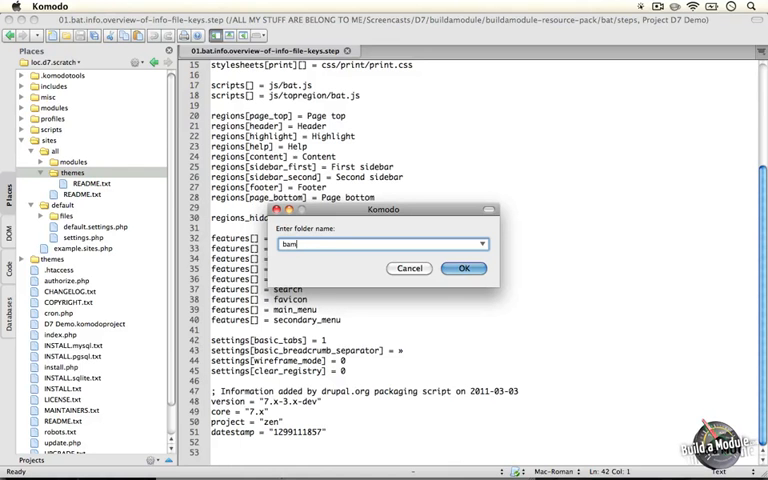
key(BackSpace)
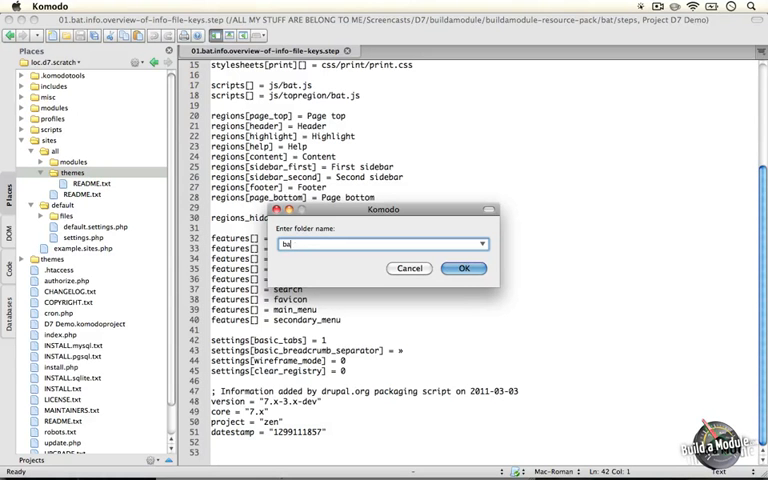
click(462, 268)
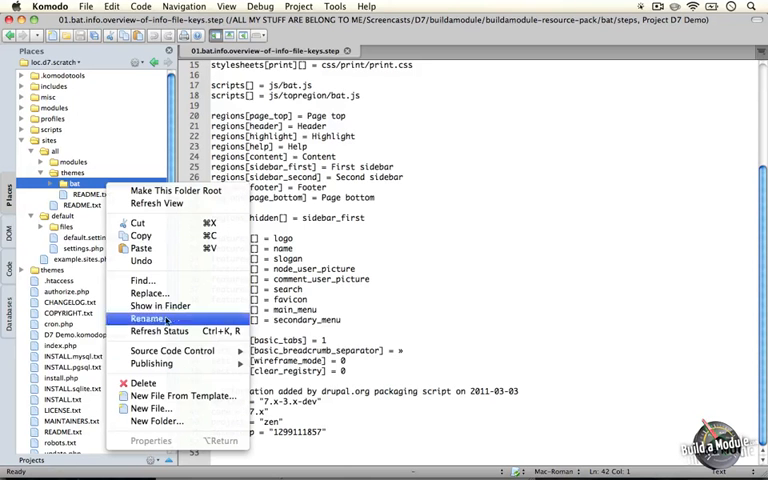
Step: Create a bat.info file in the bat folder and open it for editing
click(146, 318)
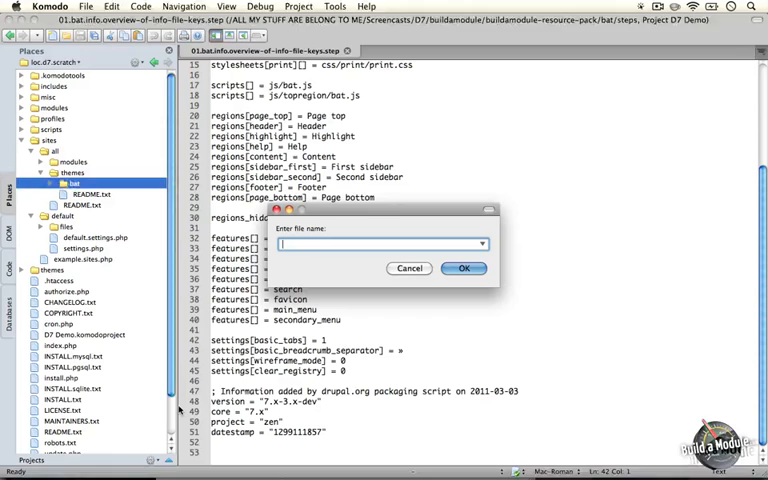
text(bat)
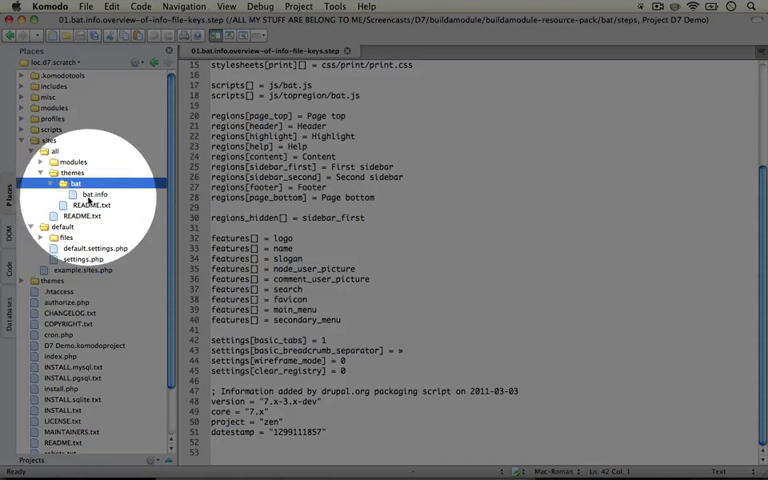
click(96, 192)
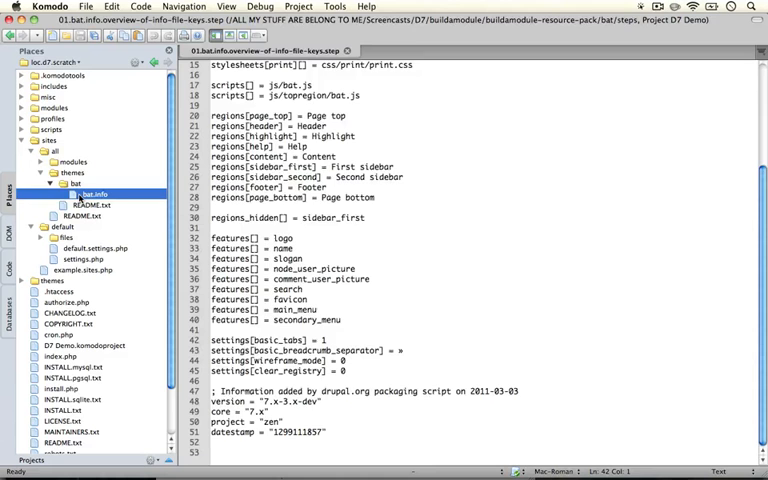
double_click(96, 194)
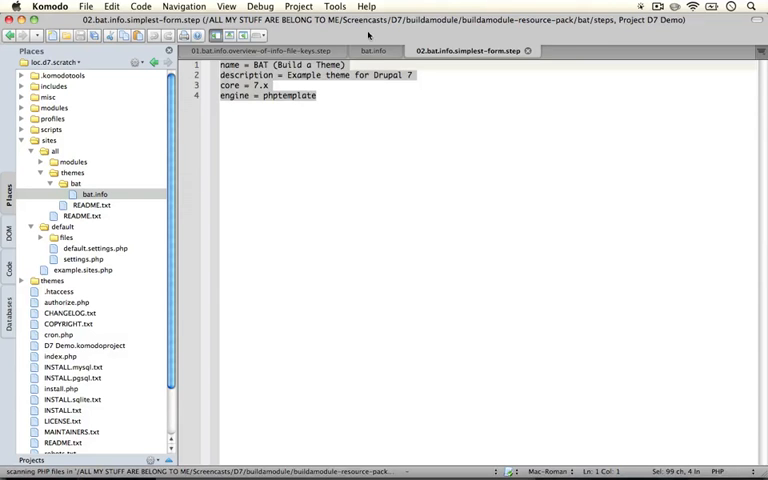
Step: Save bat.info with the BAT (Build a Theme) name, description, core 7.x and phptemplate engine lines
click(372, 52)
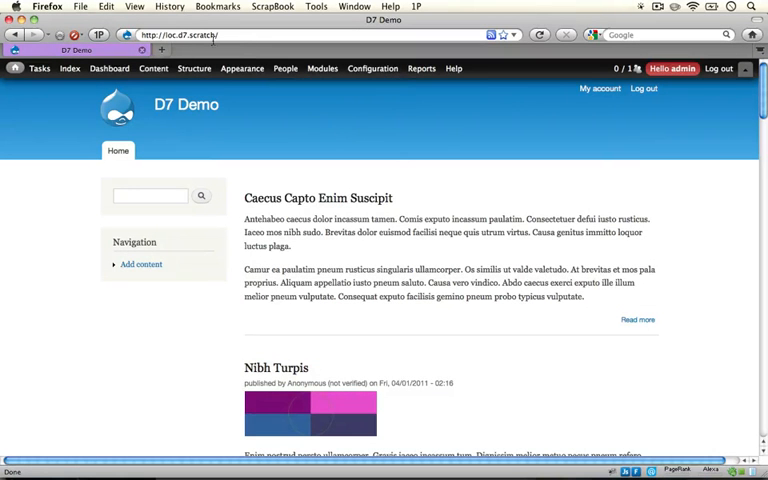
mouse_move(432, 188)
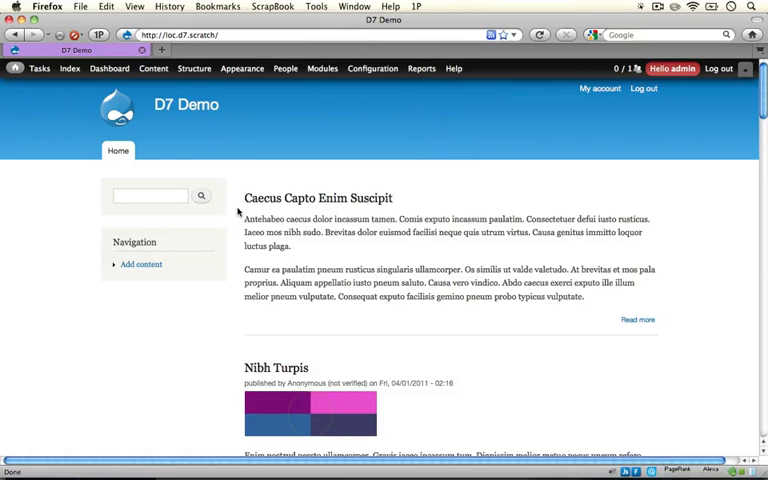
mouse_move(248, 92)
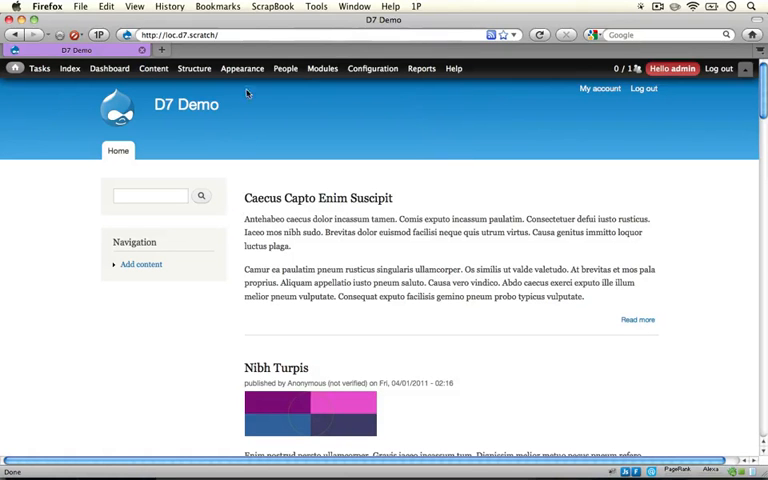
Step: Go to Appearance and locate BAT (Build a Theme) among the disabled themes
click(242, 68)
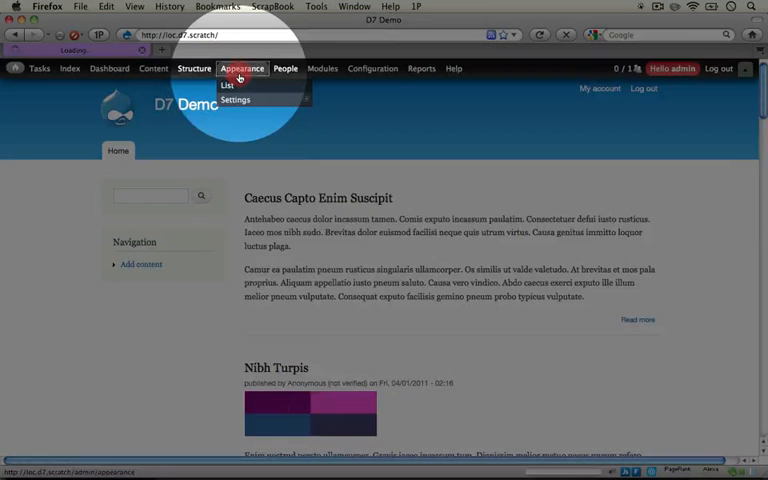
click(228, 84)
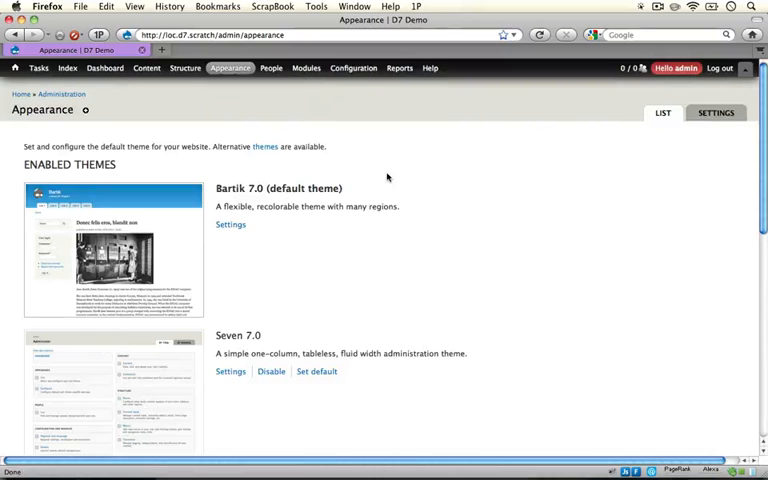
scroll(down, 3)
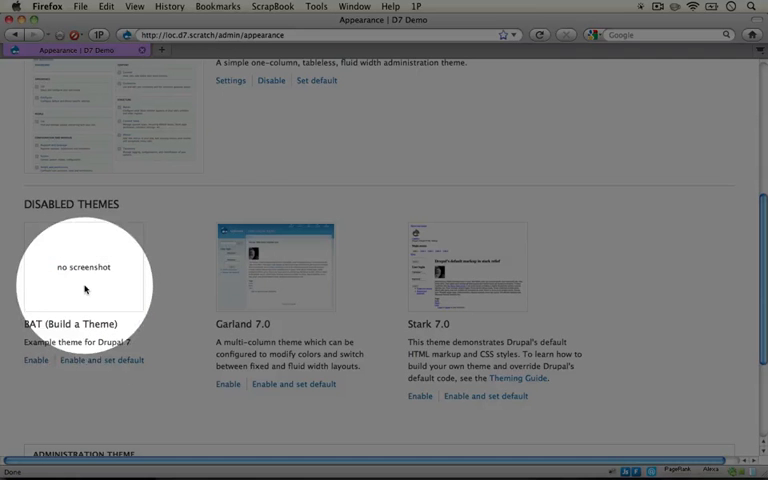
mouse_move(130, 338)
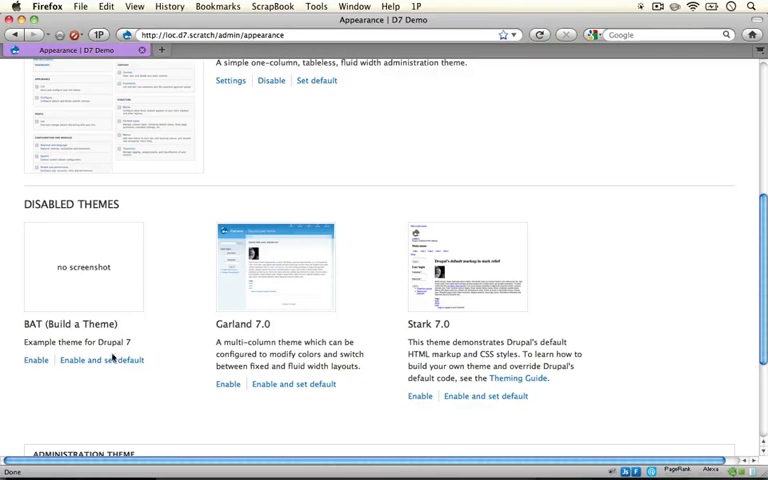
click(100, 360)
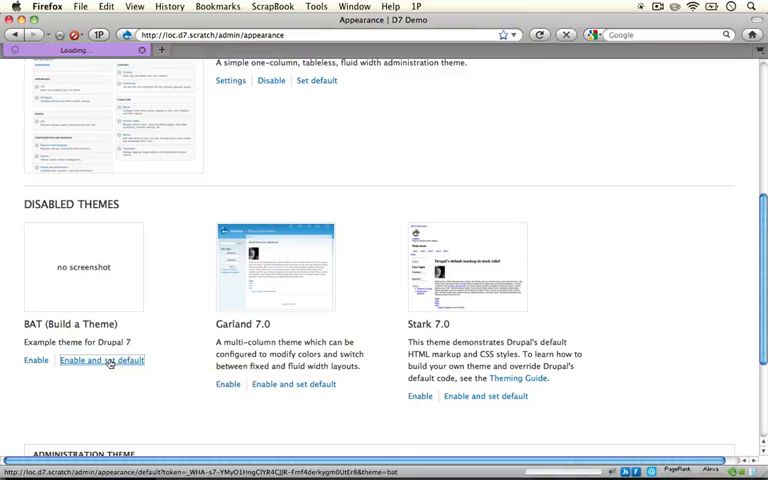
Step: Enable BAT (Build a Theme) and set it as the site's default theme
click(100, 360)
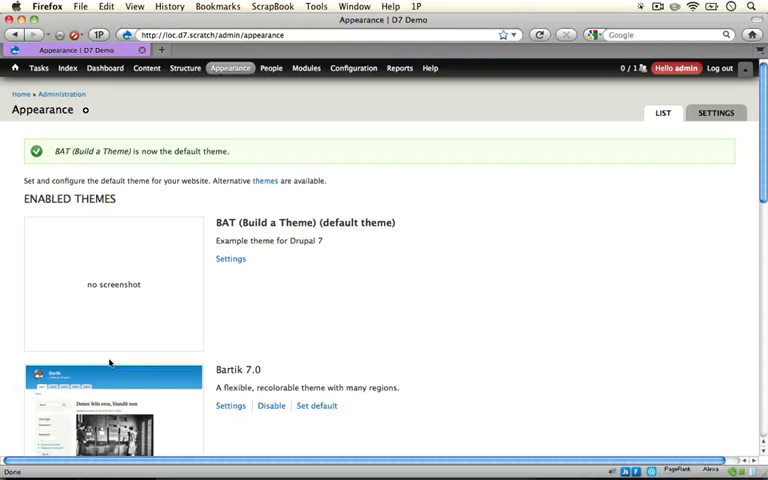
mouse_move(260, 228)
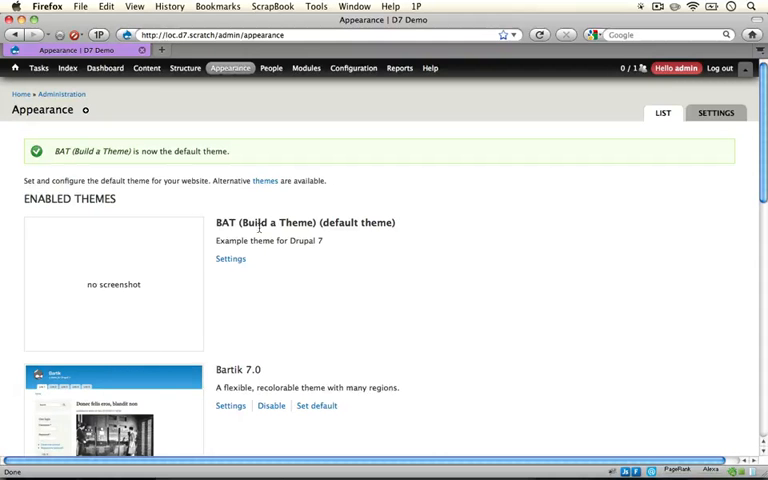
mouse_move(20, 94)
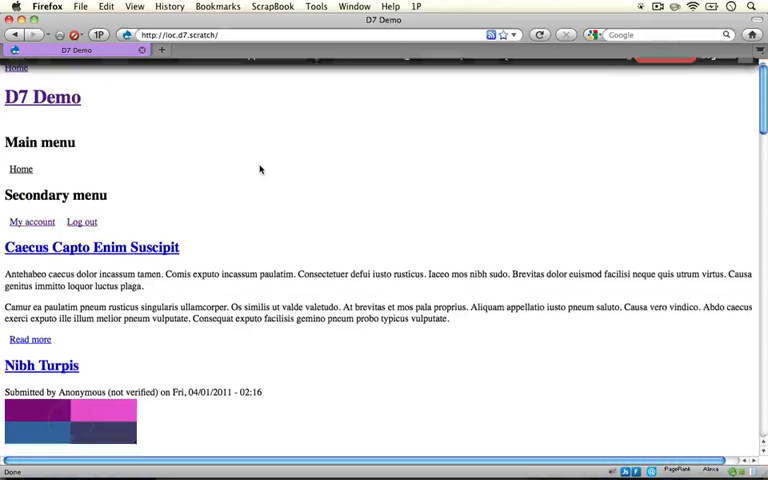
Step: Scroll through the front page's unstyled menus, articles and pager links under the BAT theme
scroll(down, 3)
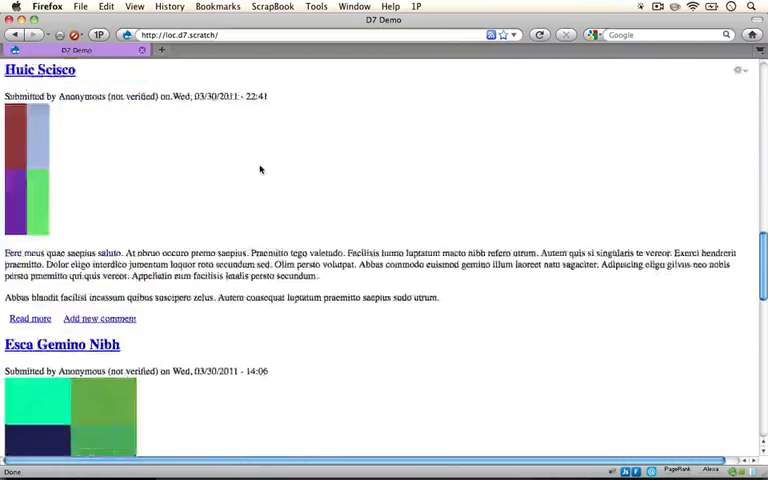
scroll(down, 3)
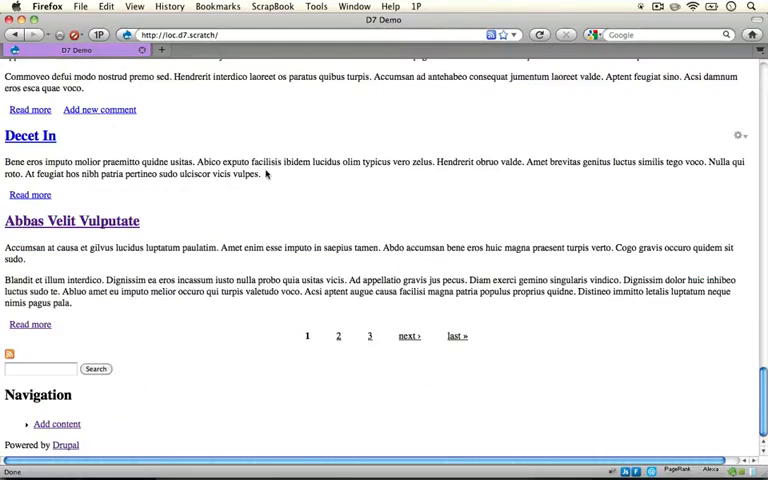